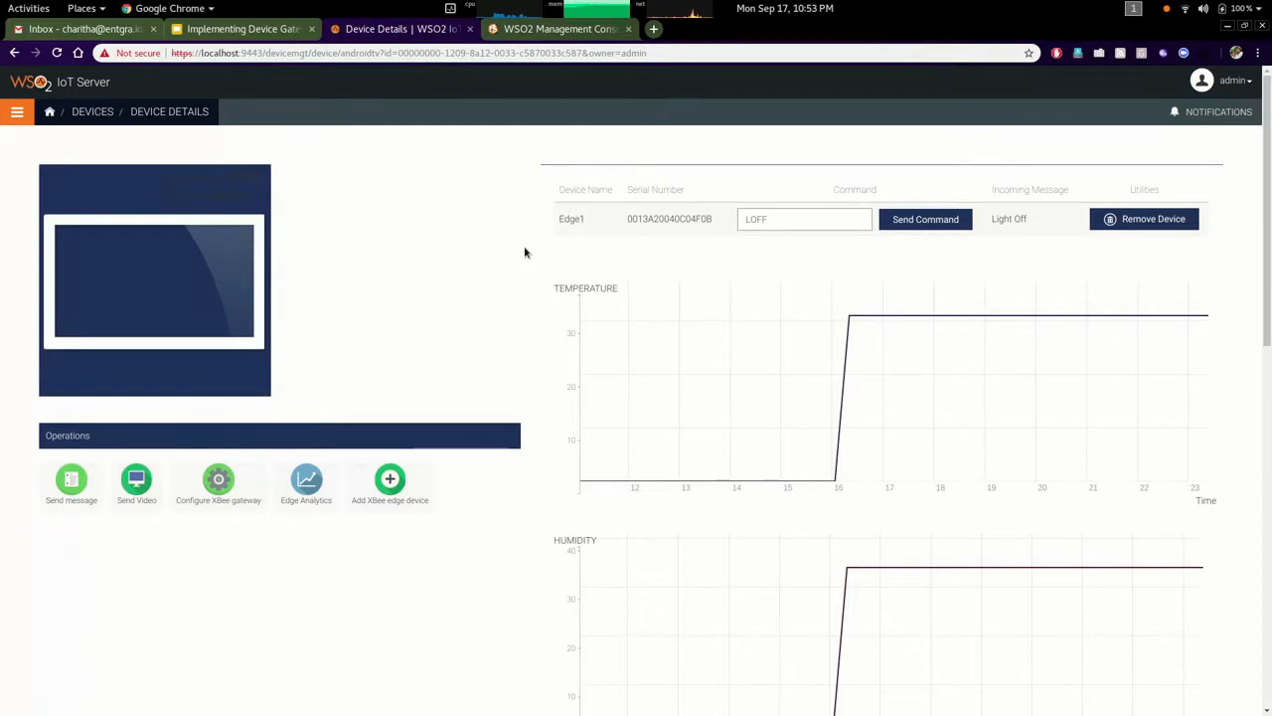
{"action": "mouse_move", "coordinate": [427, 221]}
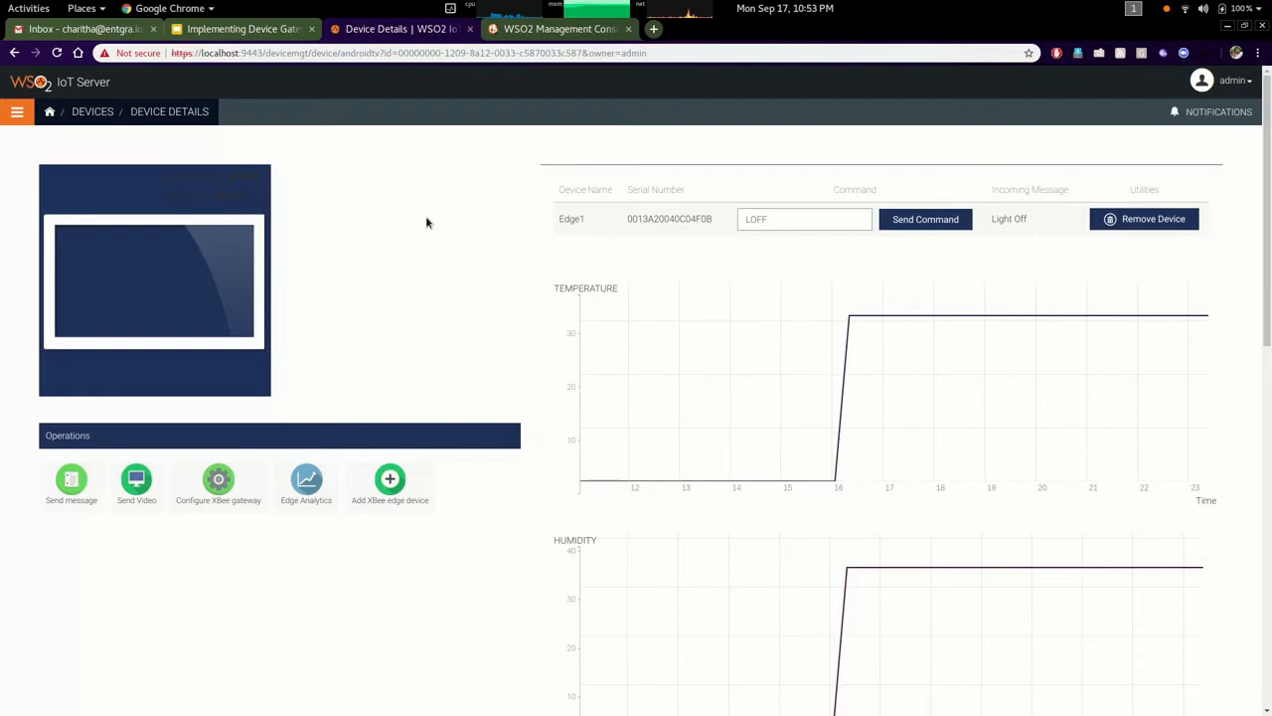